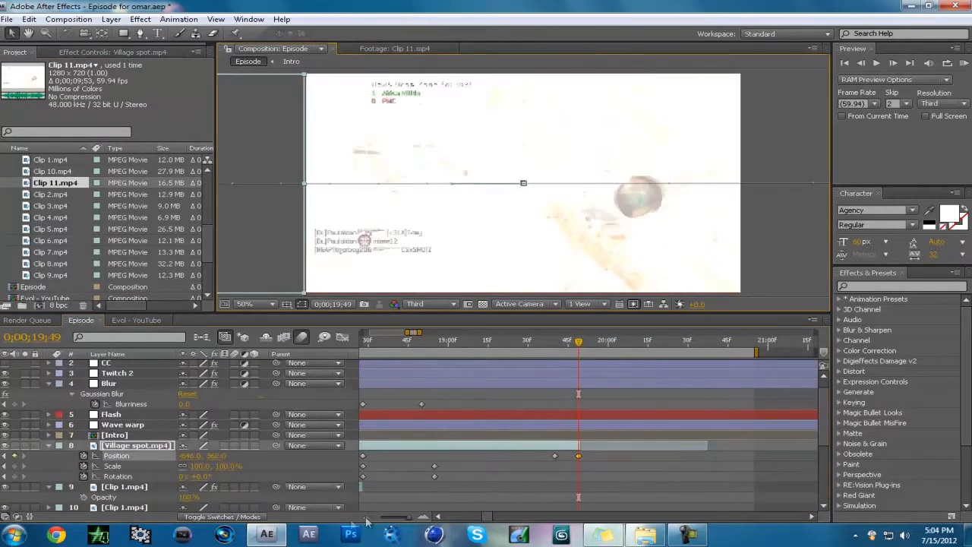
Place composition markers 8 through 11 on the successive music beats of the Episode timeline
{"action": "left_click", "coordinate": [615, 341]}
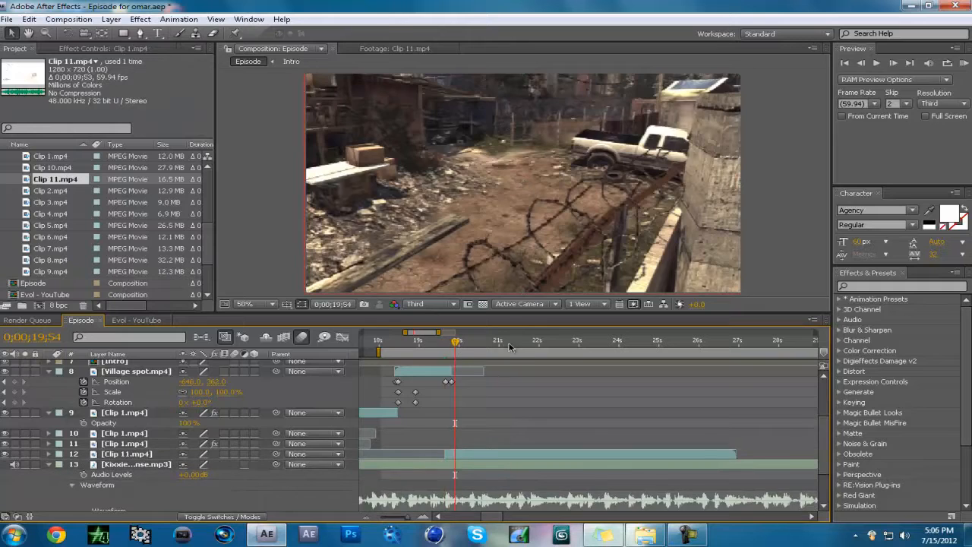
{"action": "left_click", "coordinate": [531, 339]}
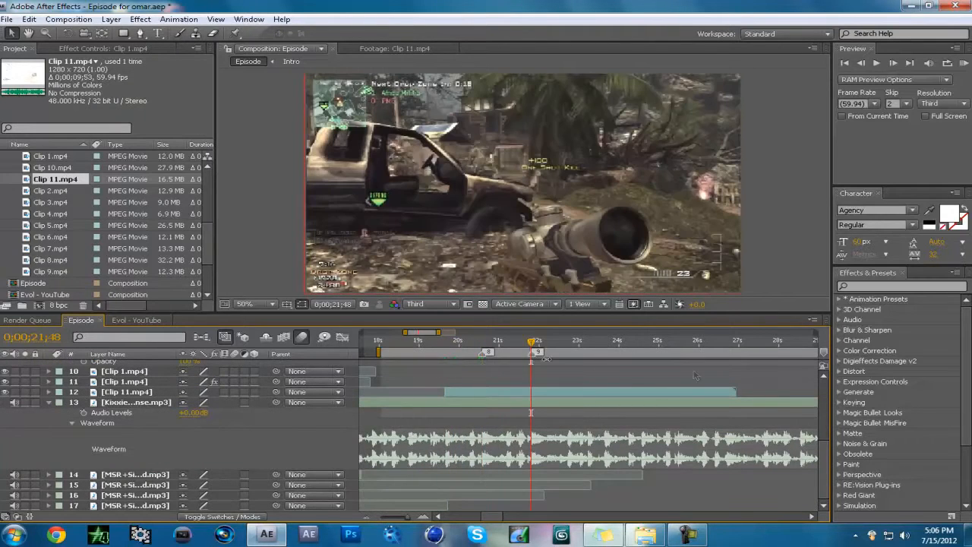
{"action": "left_click", "coordinate": [605, 339]}
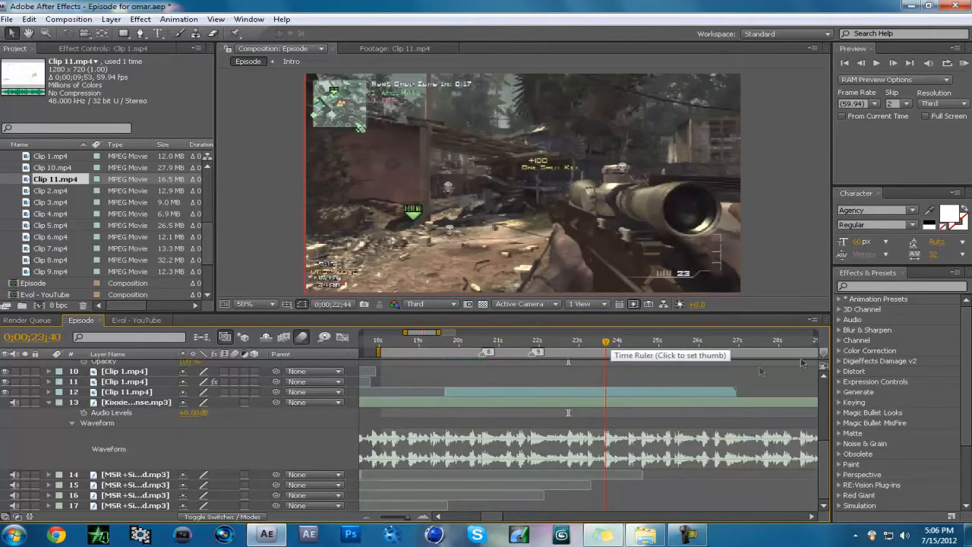
{"action": "left_click", "coordinate": [676, 340]}
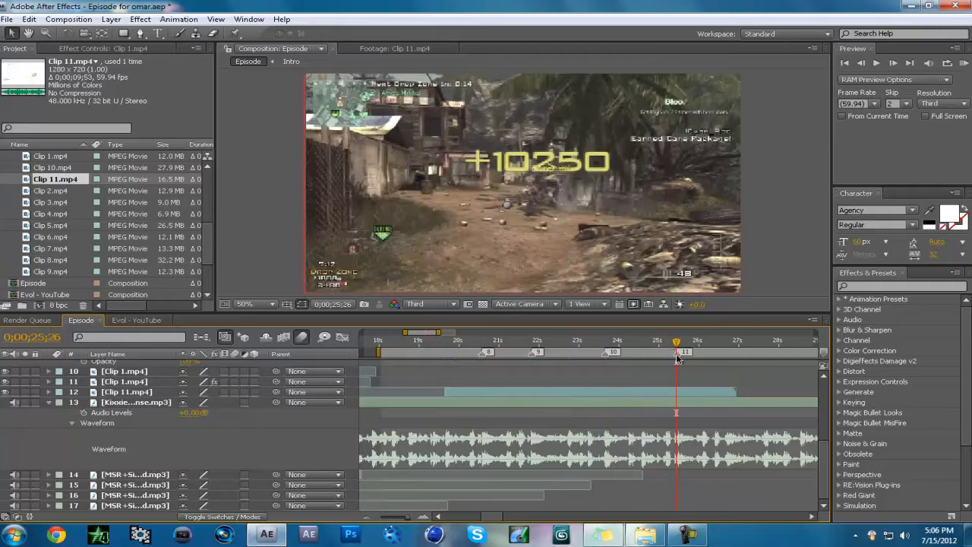
{"action": "left_click", "coordinate": [126, 391]}
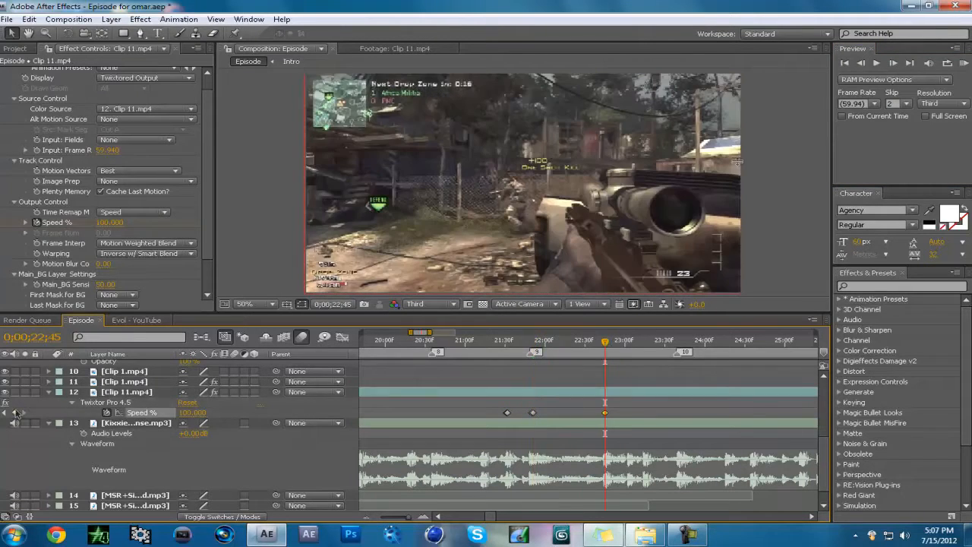
Add another Twixtor Speed keyframe on Clip 11 and preview the ramp around 25 seconds
{"action": "left_click", "coordinate": [676, 340]}
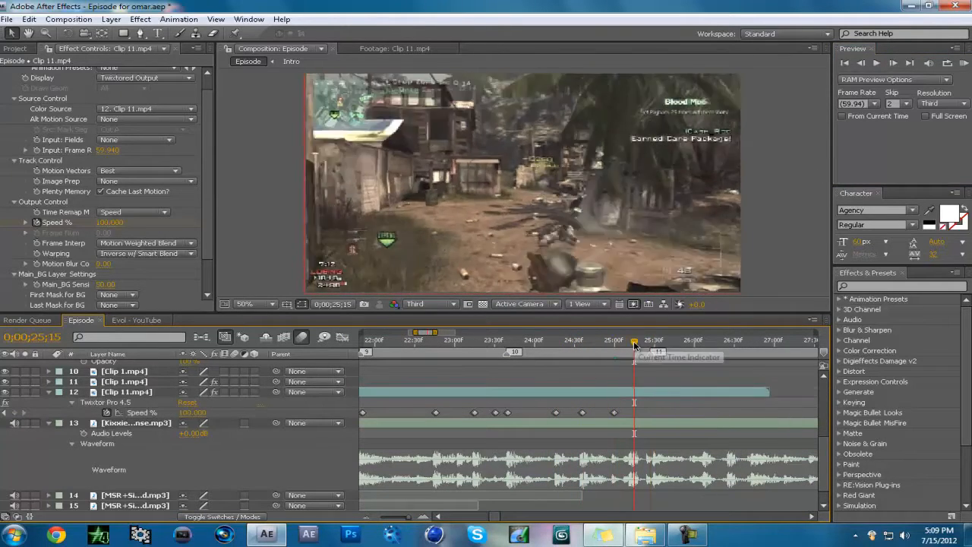
{"action": "left_click_drag", "start_coordinate": [634, 339], "coordinate": [507, 340]}
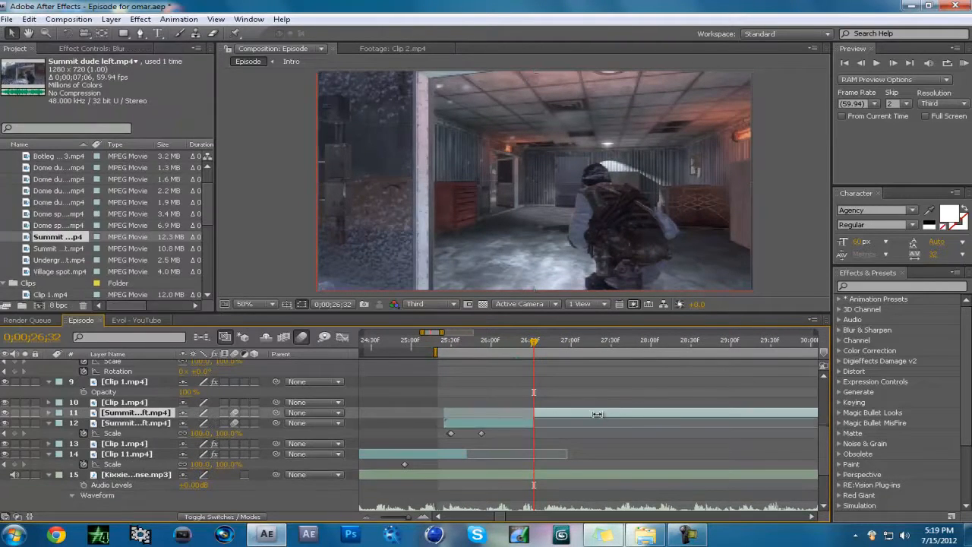
Select the Summit clip layer where Clip 2 will follow in the Episode timeline
{"action": "left_click", "coordinate": [596, 339]}
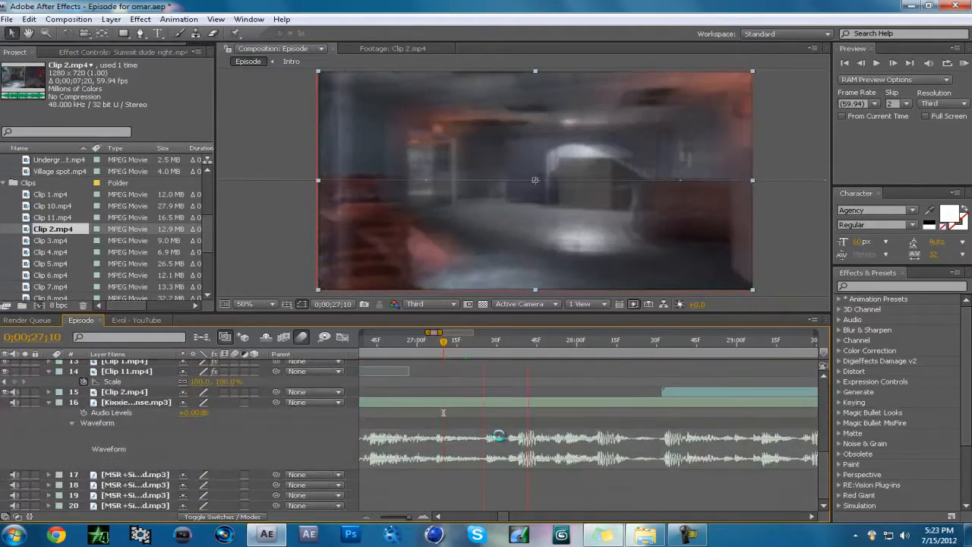
Move the time to the beat over the Clip 2 section for marker 13
{"action": "left_click", "coordinate": [463, 340]}
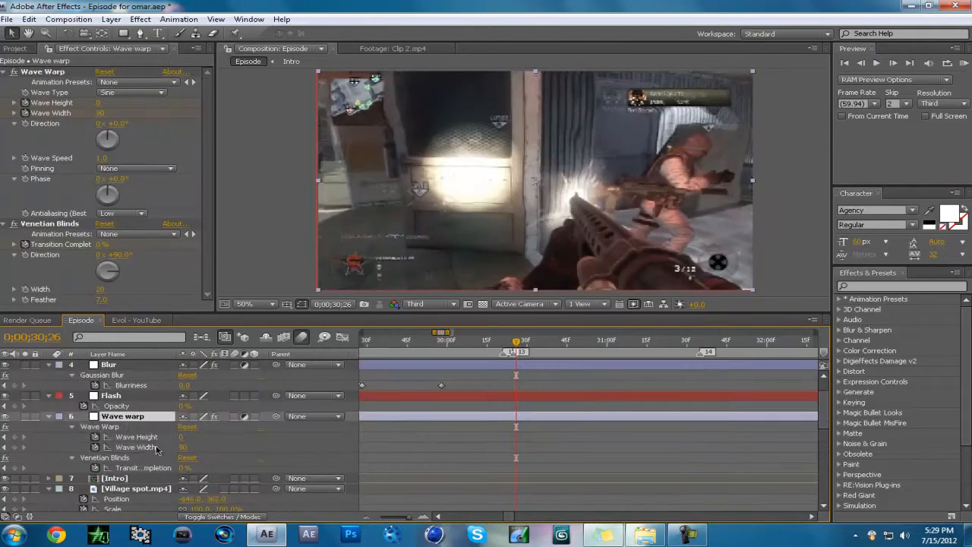
Edit the Wave Width value and move the time just past the warp hit
{"action": "double_click", "coordinate": [183, 447]}
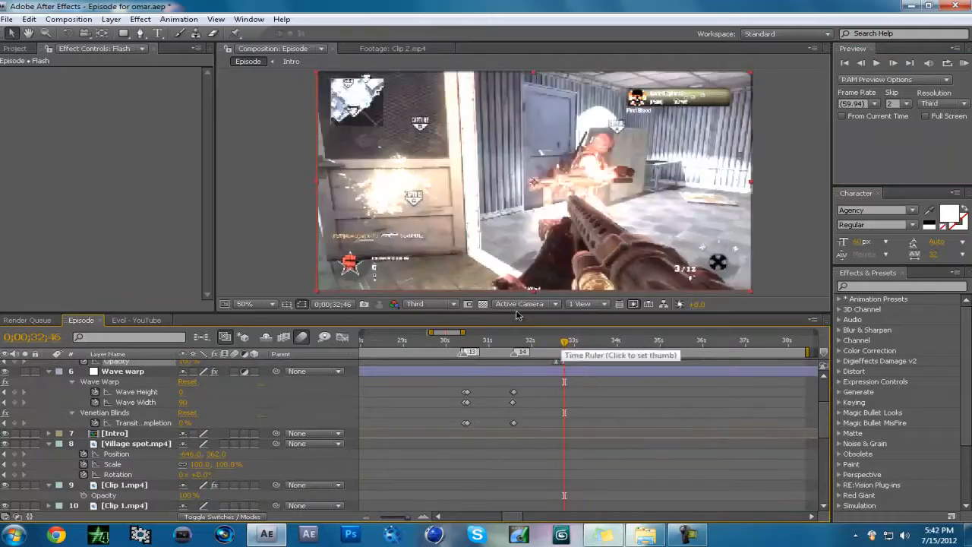
{"action": "left_click", "coordinate": [573, 340]}
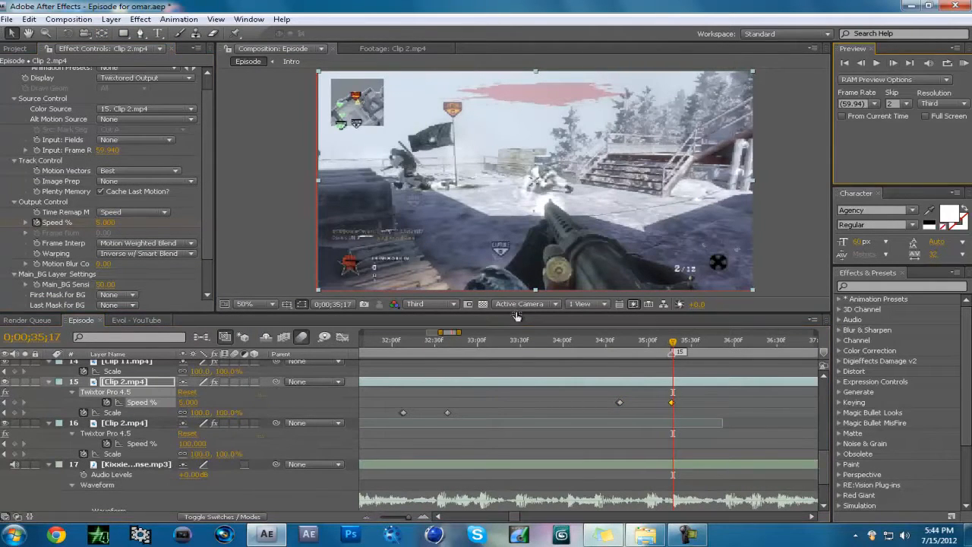
Set the beat time on Clip 2 and split the layer there via Edit > Split Layer
{"action": "left_click", "coordinate": [567, 339]}
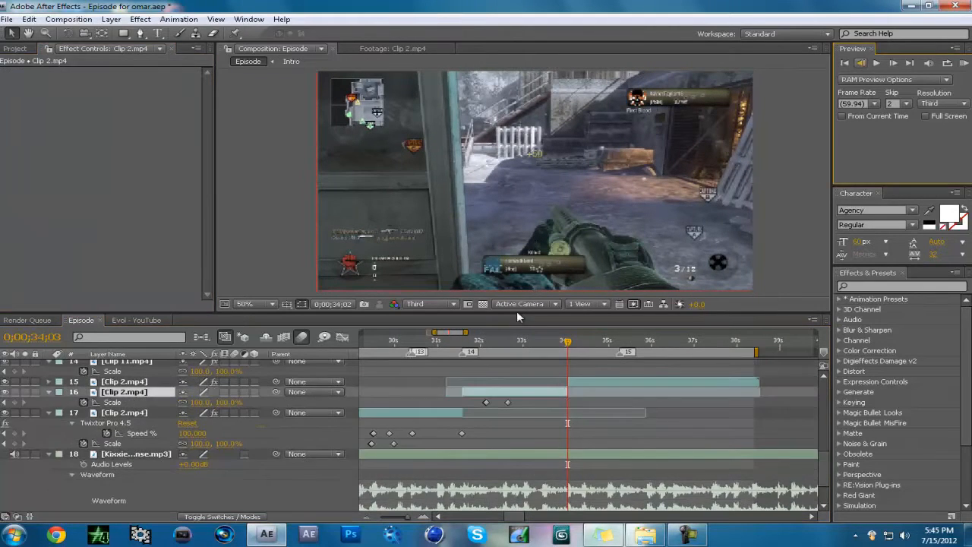
{"action": "left_click", "coordinate": [111, 19]}
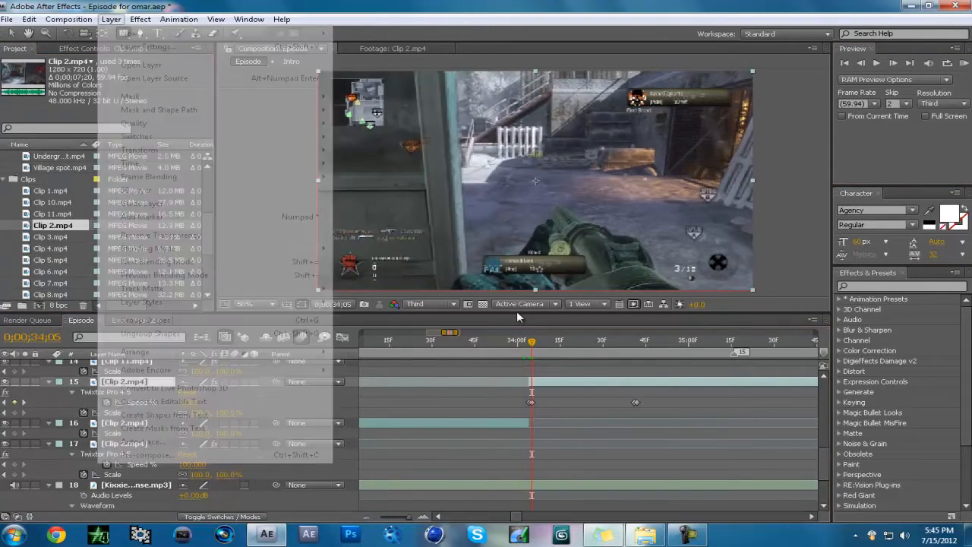